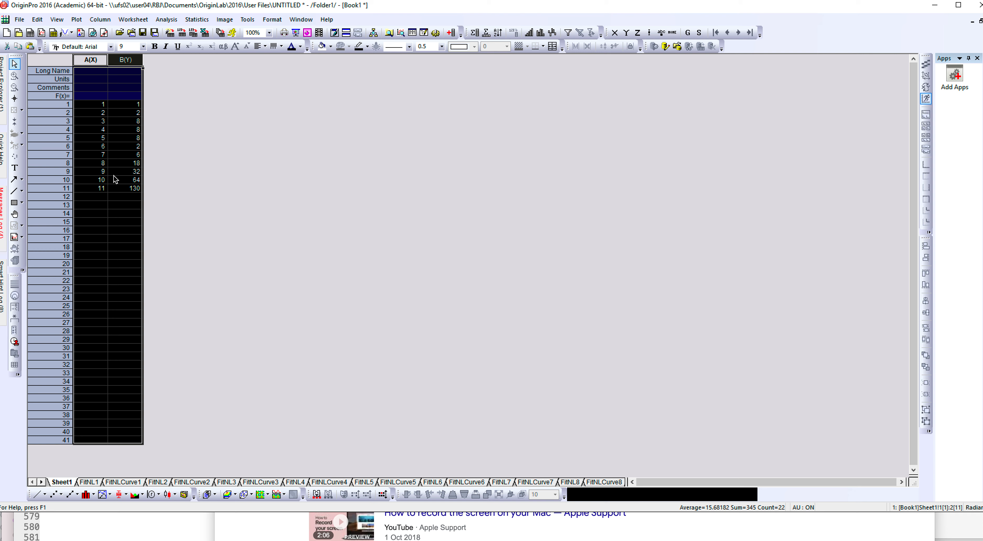
{"action": "mouse_move", "coordinate": [106, 113]}
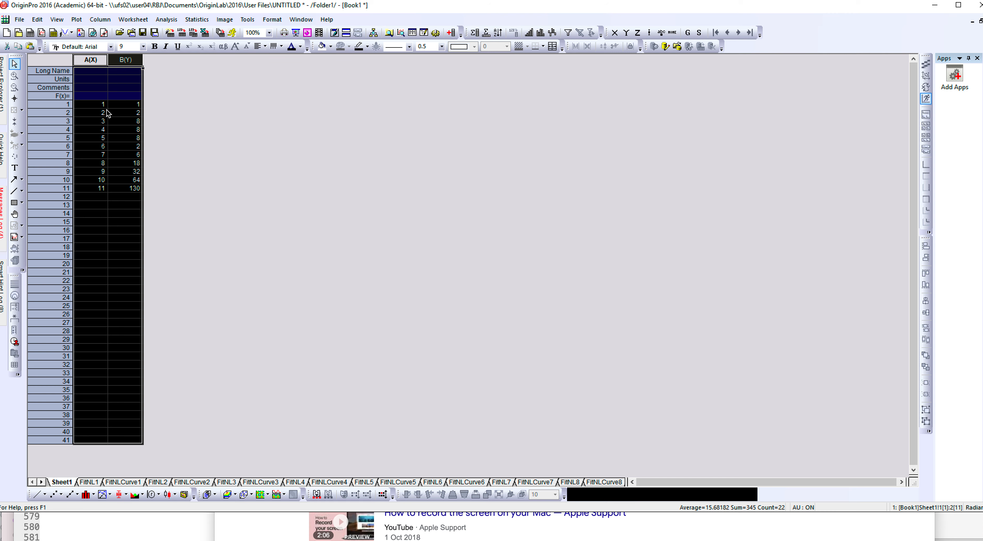
- Plot columns A(X) and B(Y) as a scatter graph via Plot > Symbol > Scatter
{"action": "left_click", "coordinate": [90, 155]}
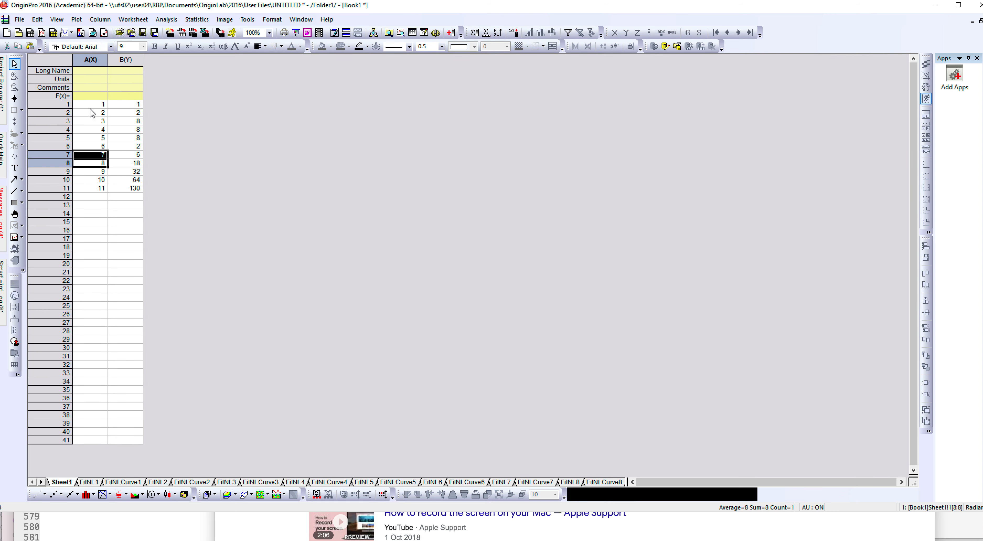
{"action": "left_click", "coordinate": [90, 59]}
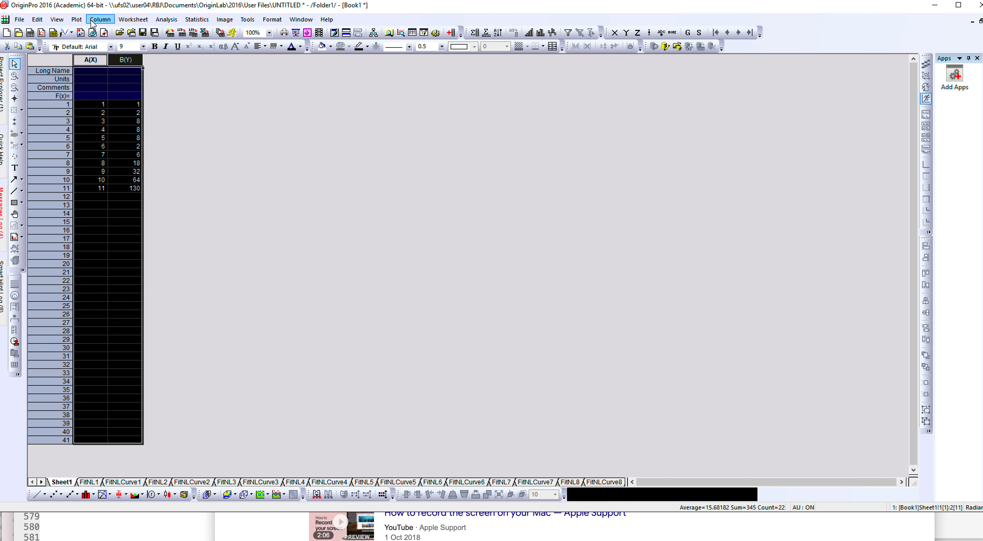
{"action": "mouse_move", "coordinate": [76, 20]}
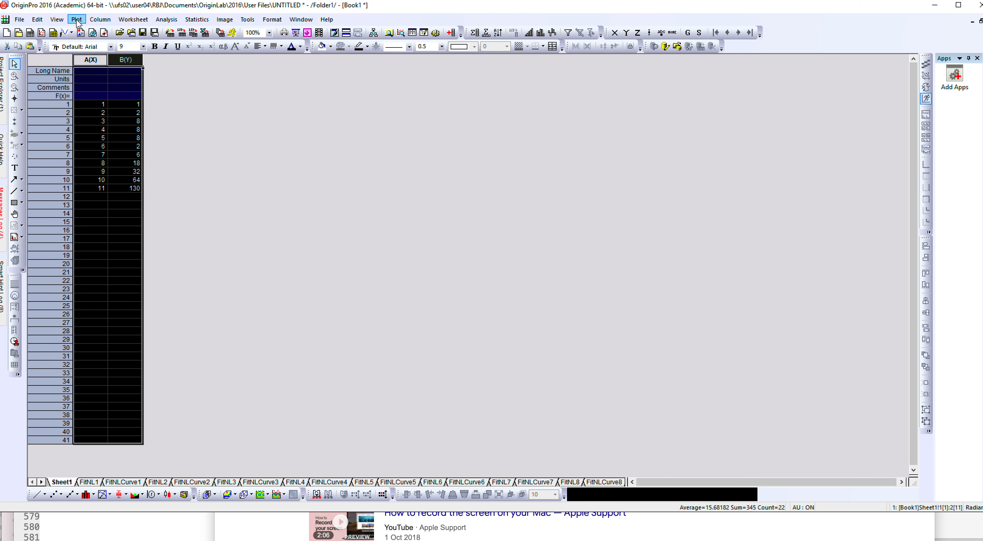
{"action": "left_click", "coordinate": [76, 19]}
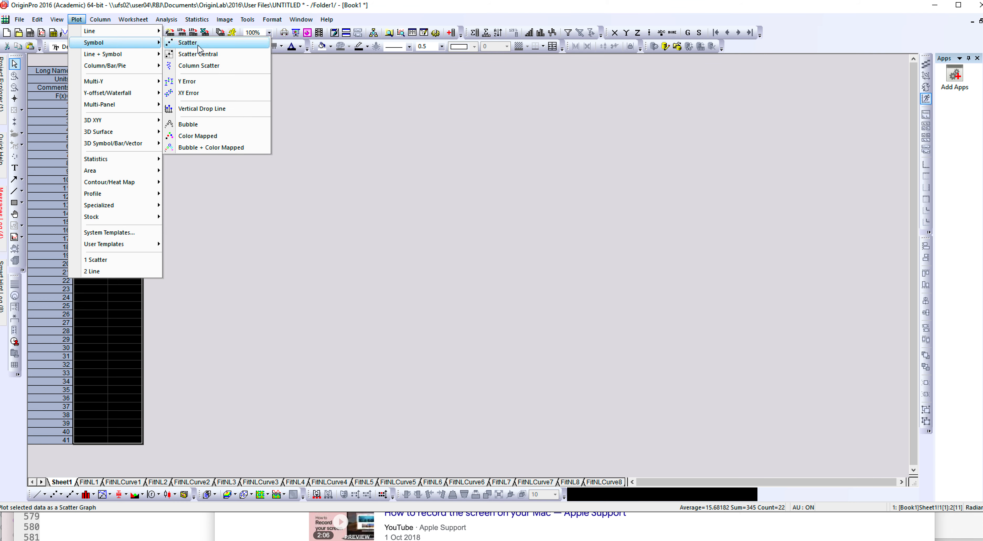
{"action": "left_click", "coordinate": [187, 42]}
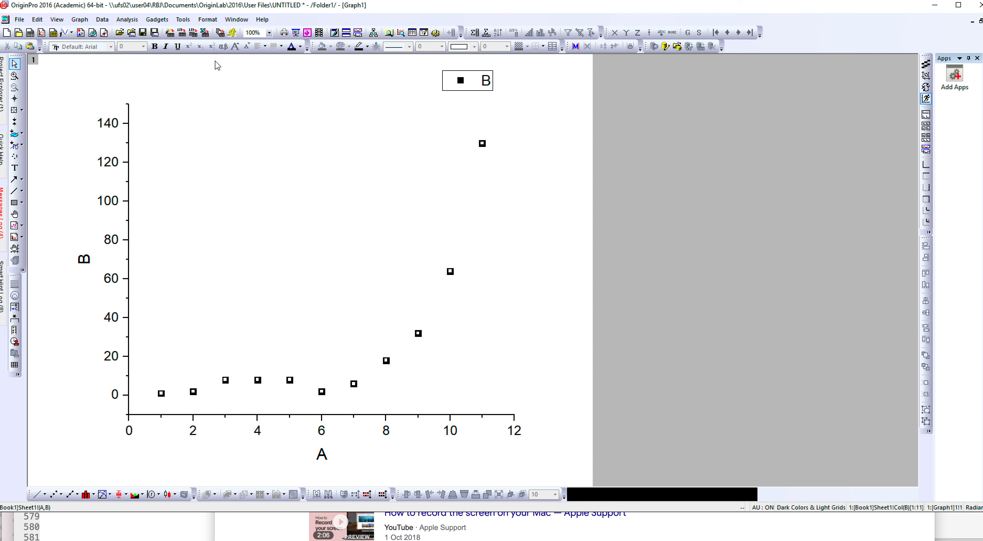
- Run a Nonlinear Curve Fit with Exponential category and Exp1p1 function on the scatter data
{"action": "left_click", "coordinate": [127, 19]}
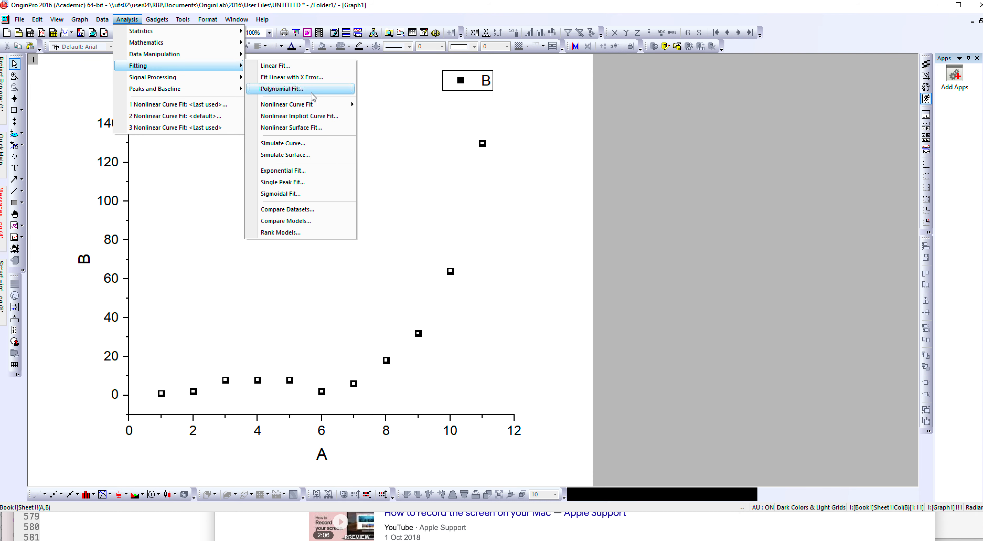
{"action": "left_click", "coordinate": [279, 88]}
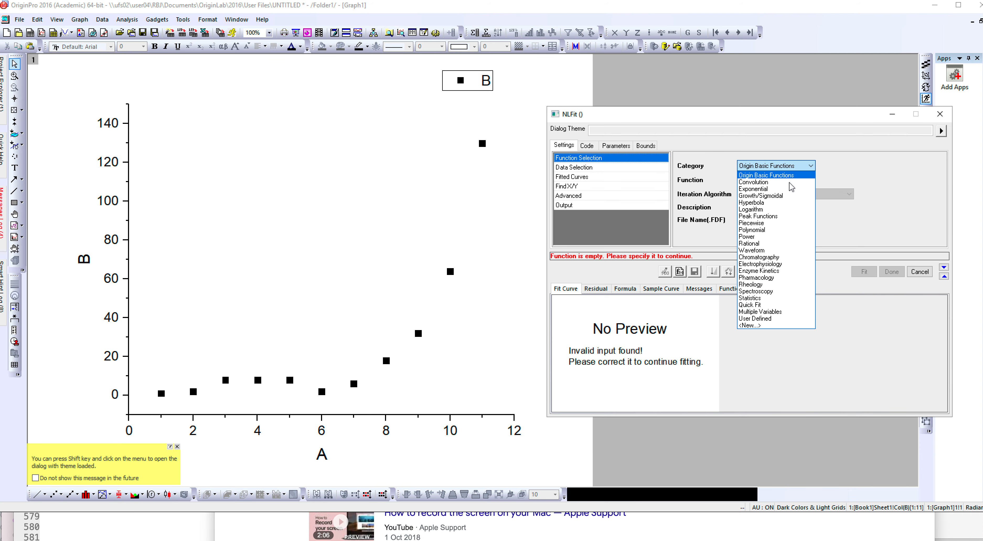
{"action": "mouse_move", "coordinate": [787, 216]}
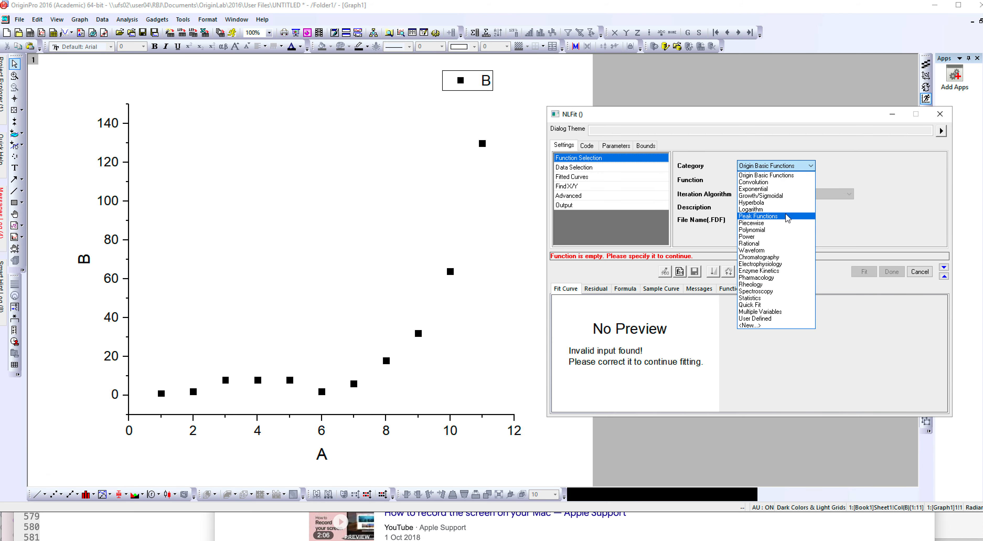
{"action": "mouse_move", "coordinate": [787, 189]}
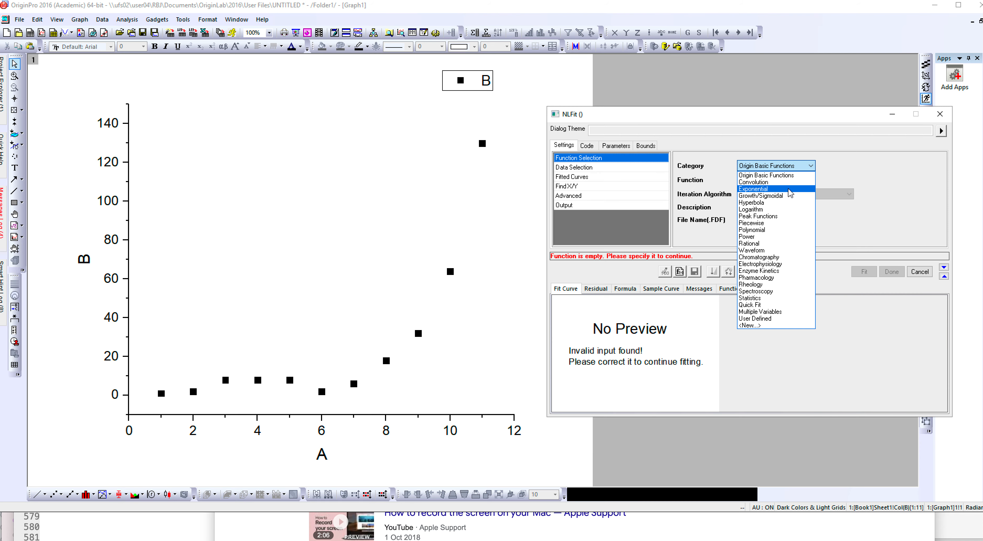
{"action": "left_click", "coordinate": [754, 189]}
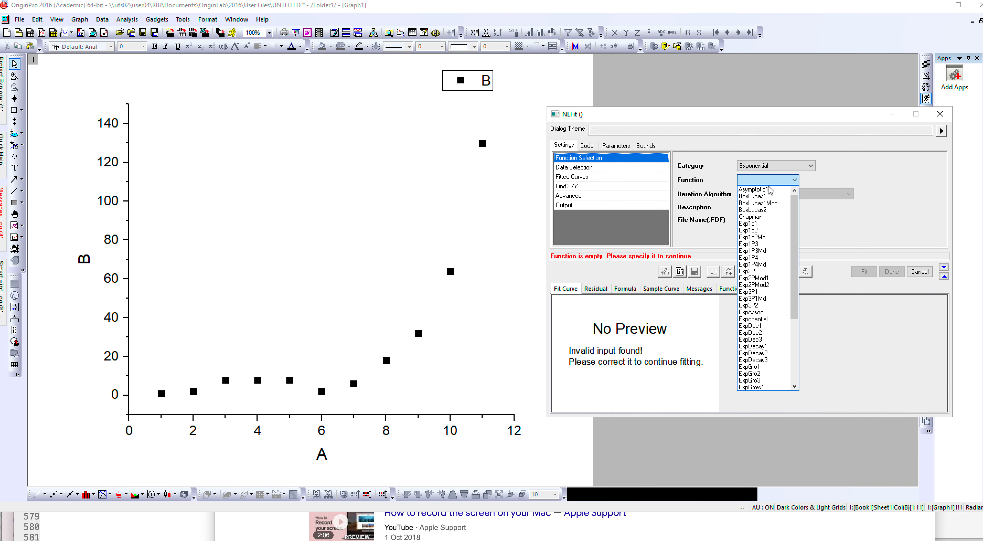
{"action": "left_click", "coordinate": [751, 223]}
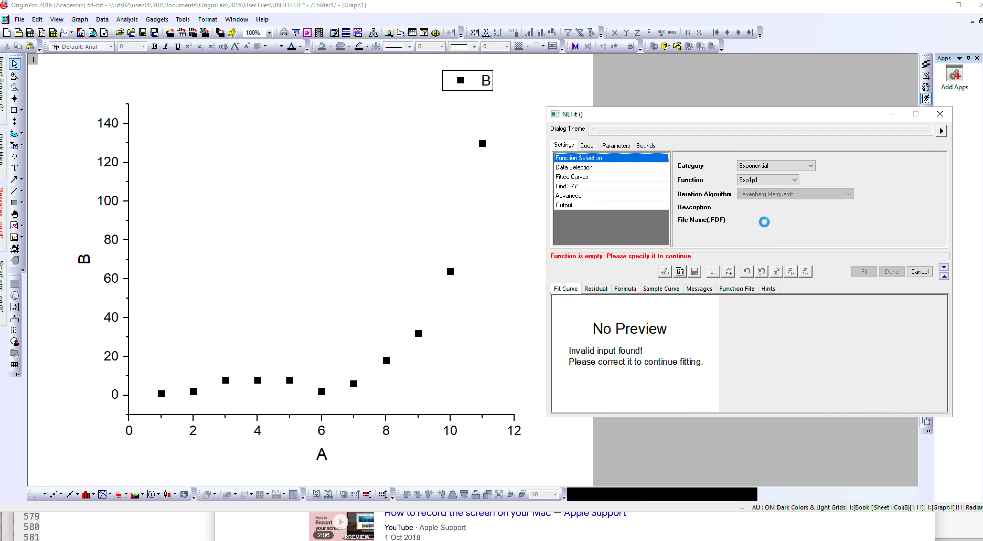
{"action": "left_click", "coordinate": [863, 272]}
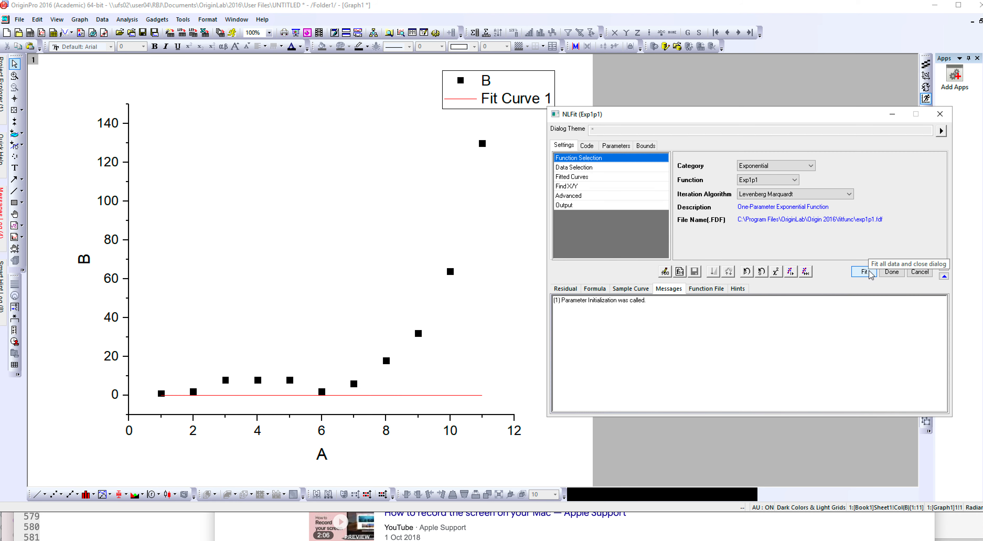
{"action": "mouse_move", "coordinate": [674, 281]}
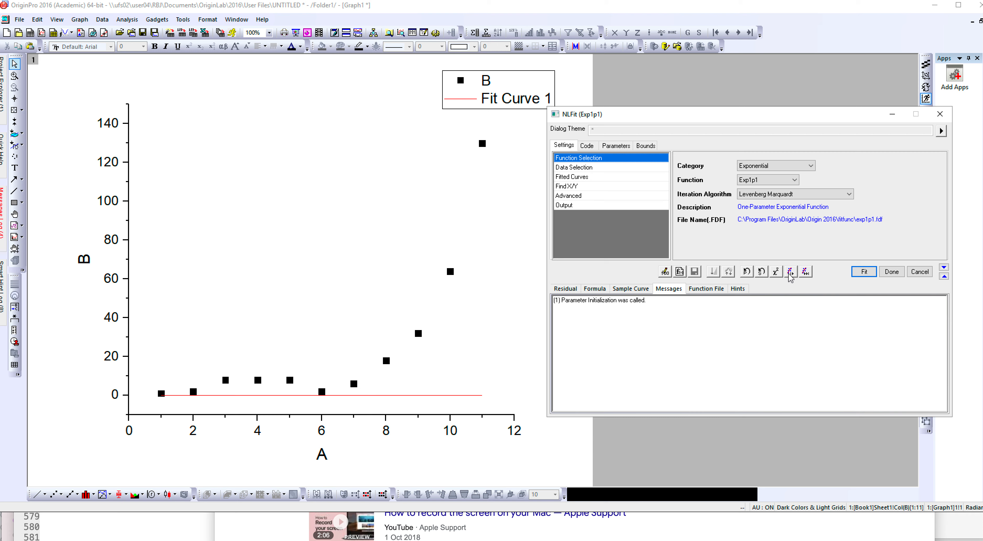
{"action": "left_click", "coordinate": [863, 271]}
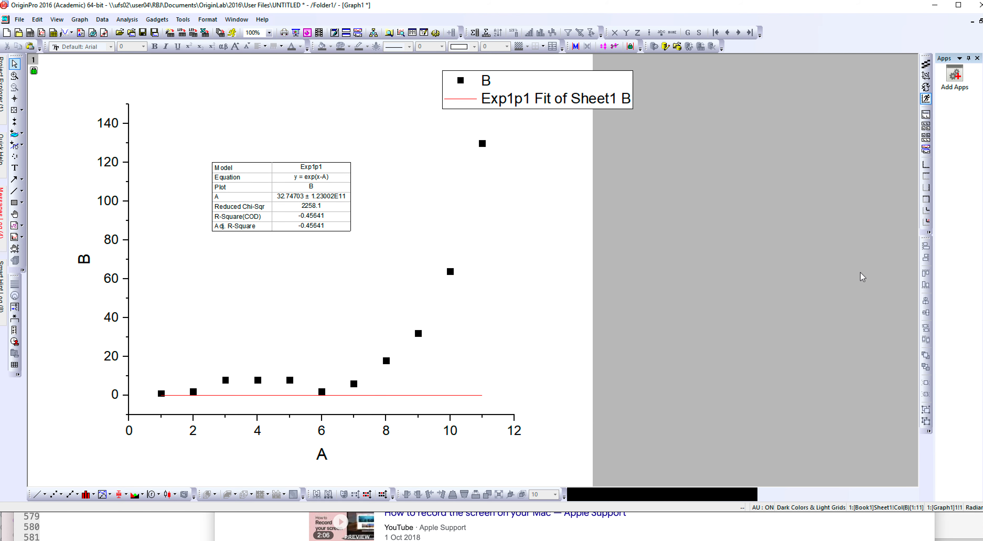
{"action": "mouse_move", "coordinate": [360, 366]}
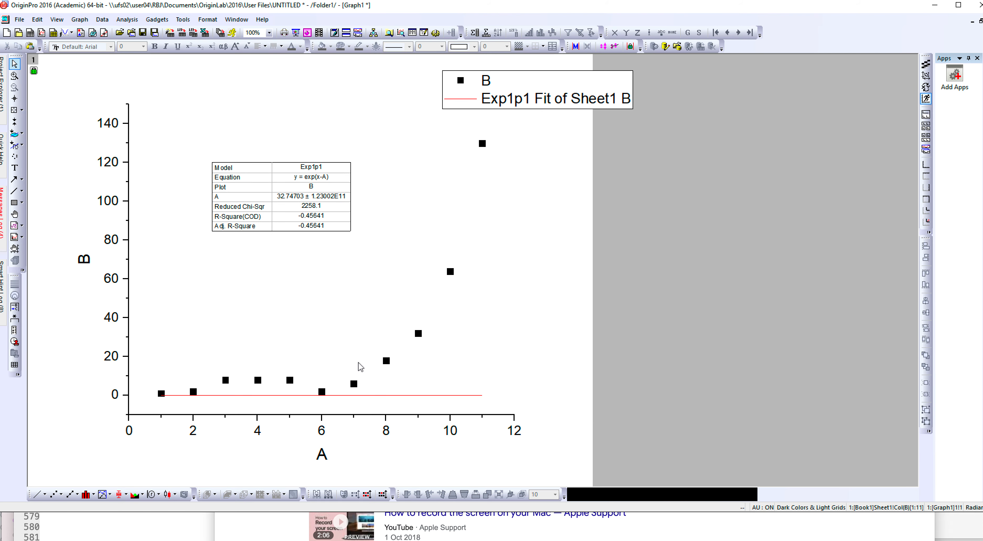
{"action": "mouse_move", "coordinate": [232, 409]}
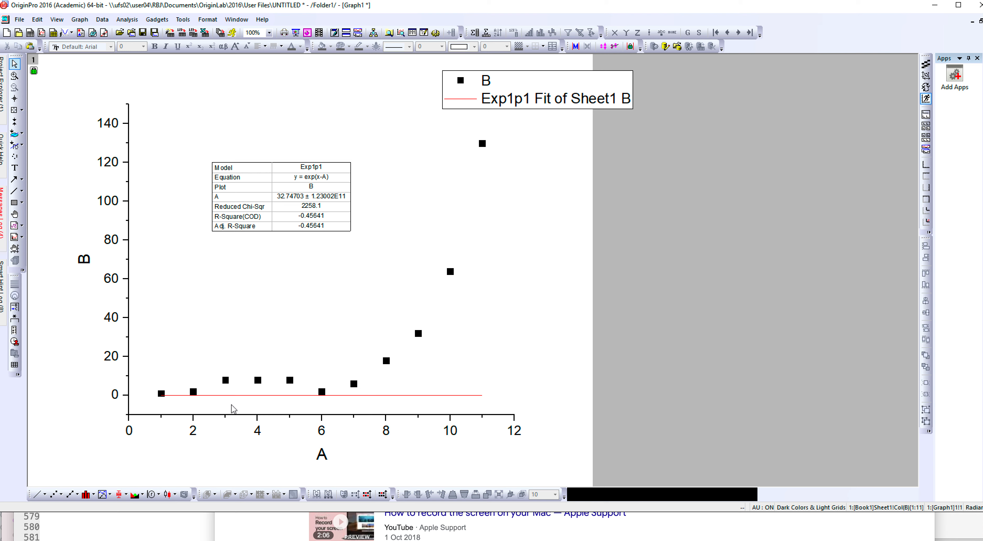
- Remove the flat red Exp1p1 fit curve from the graph, keeping the results table
{"action": "left_click", "coordinate": [440, 396]}
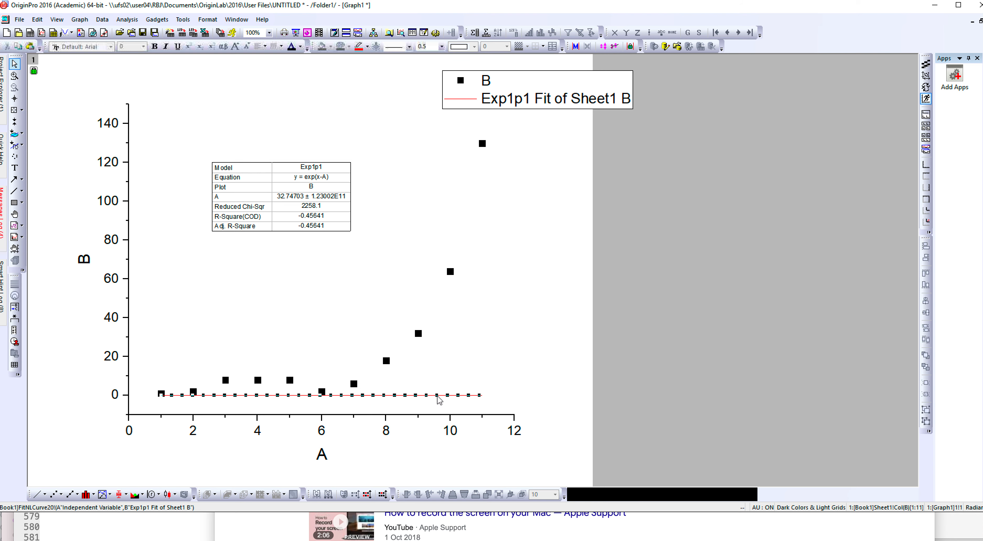
{"action": "right_click", "coordinate": [439, 393]}
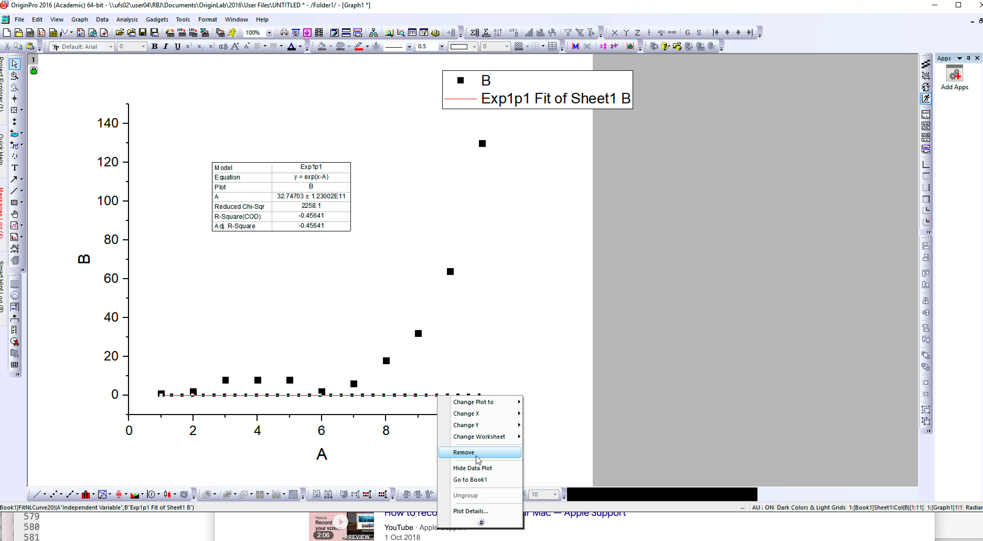
{"action": "left_click", "coordinate": [463, 452]}
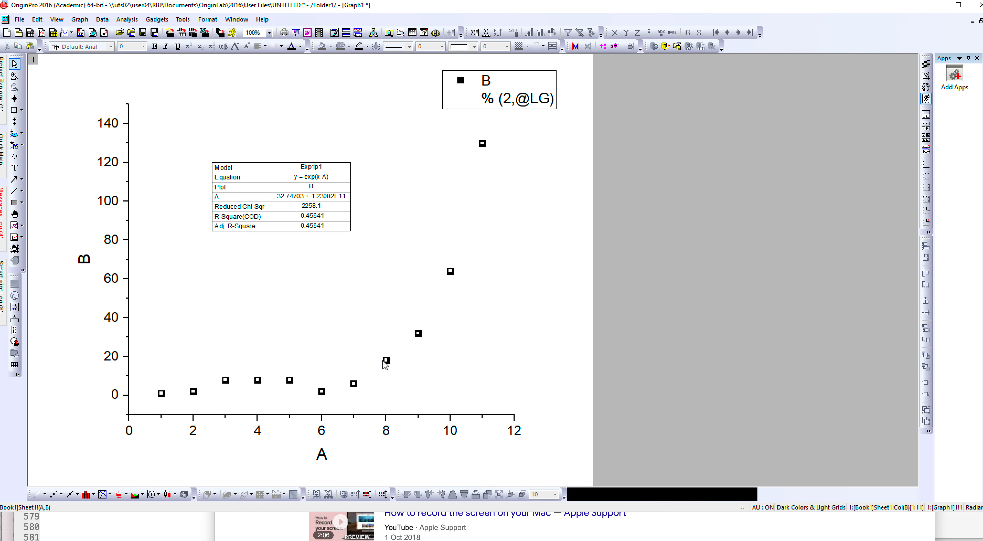
- Run a second nonlinear fit using the Exponential Exp1p2 function on all points
{"action": "left_click", "coordinate": [126, 19]}
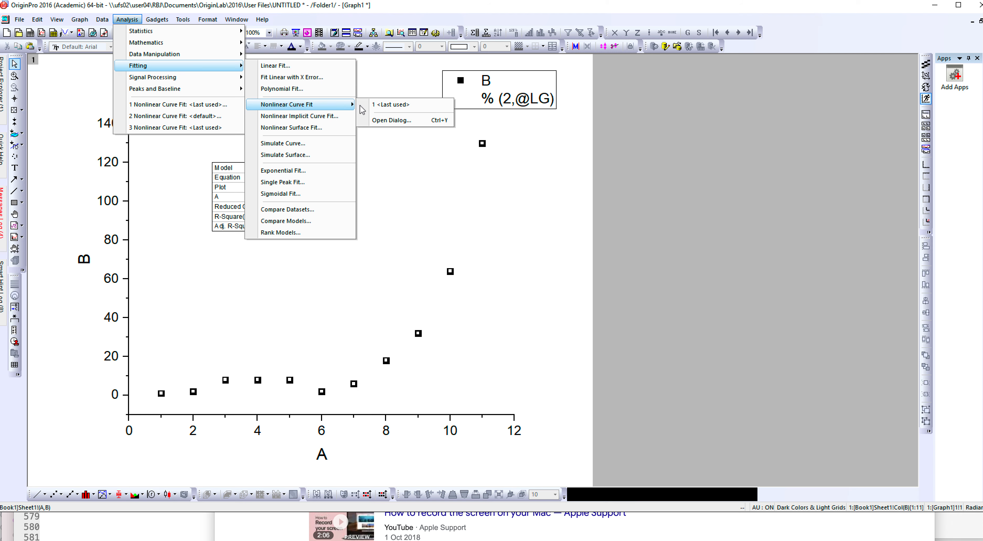
{"action": "left_click", "coordinate": [391, 119]}
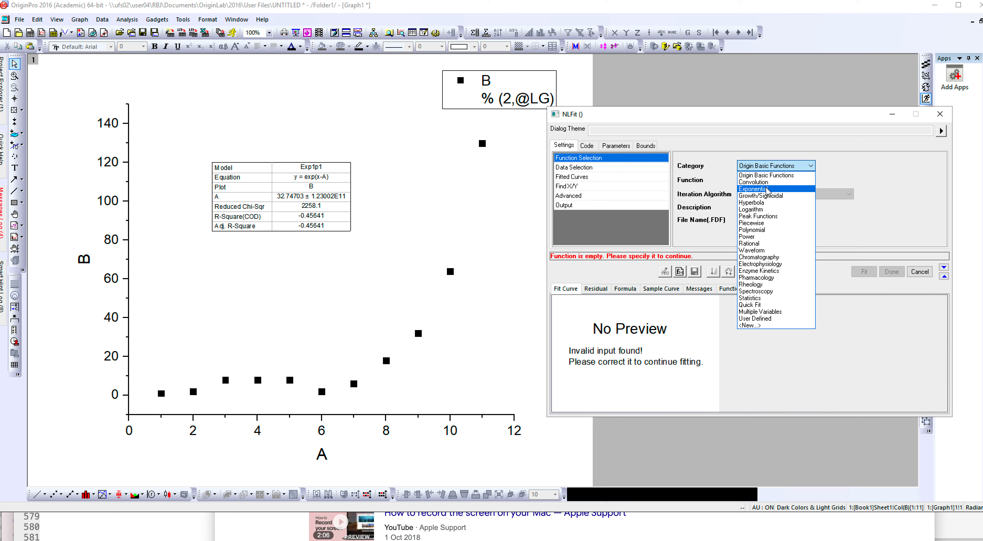
{"action": "left_click", "coordinate": [750, 189]}
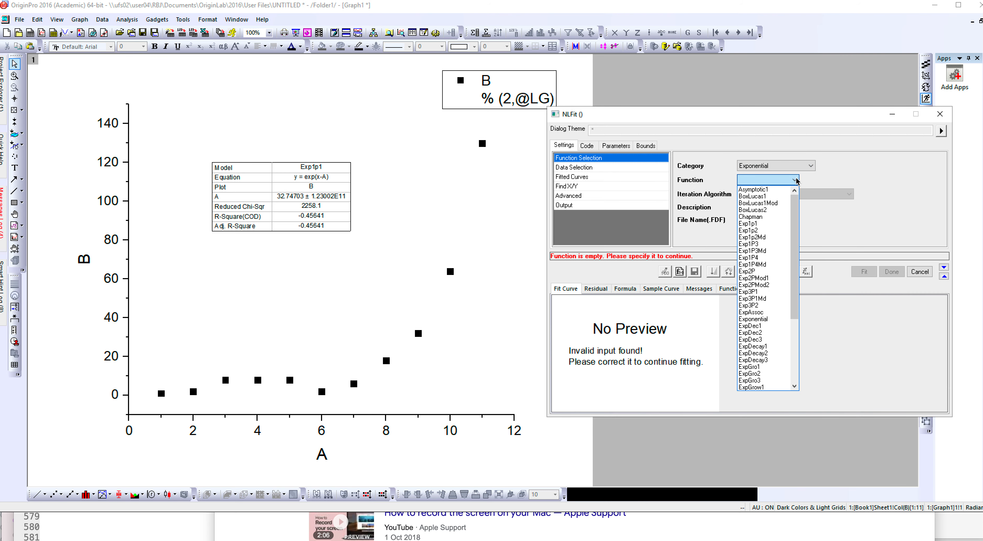
{"action": "left_click", "coordinate": [750, 229]}
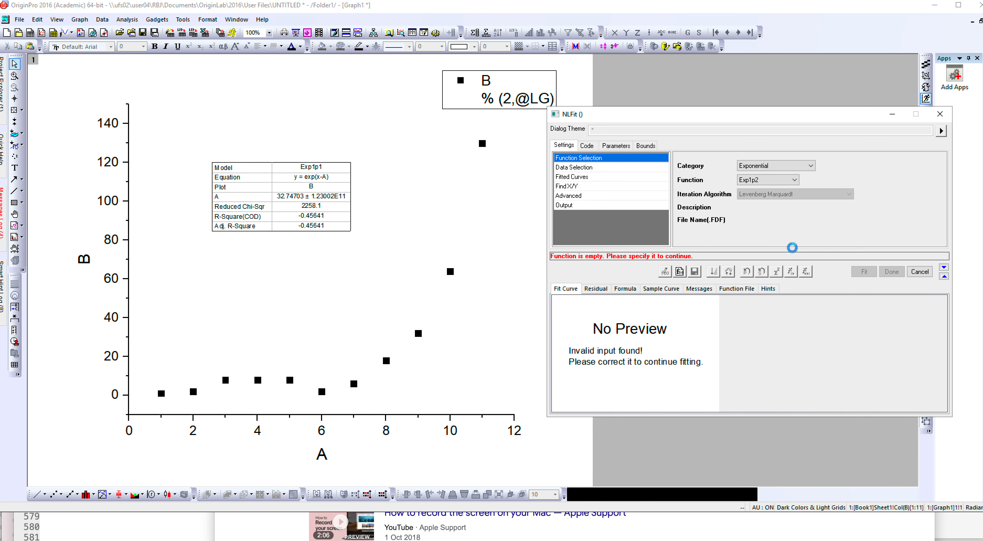
{"action": "left_click", "coordinate": [920, 271]}
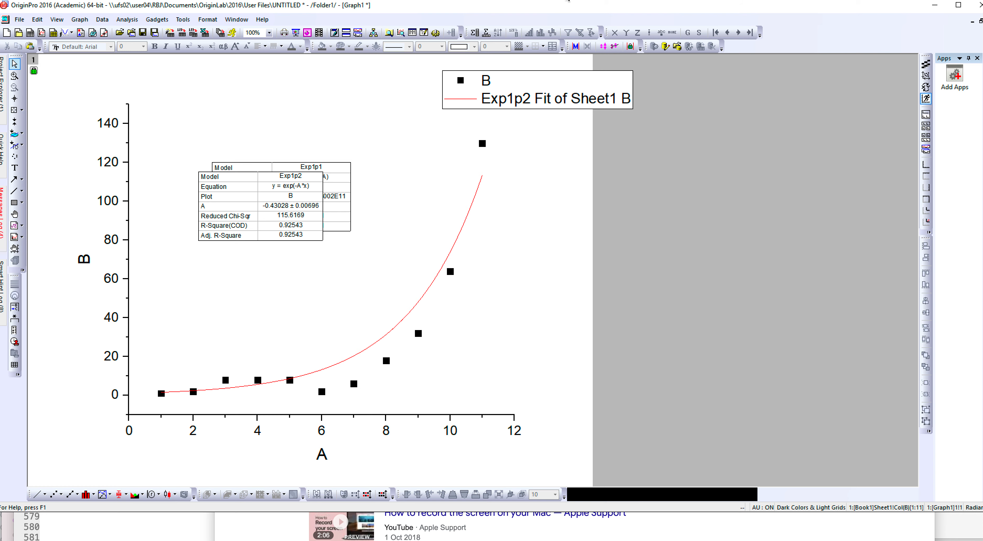
- Remove the red Exp1p2 fit curve from the graph, keeping its results table
{"action": "left_click", "coordinate": [421, 294]}
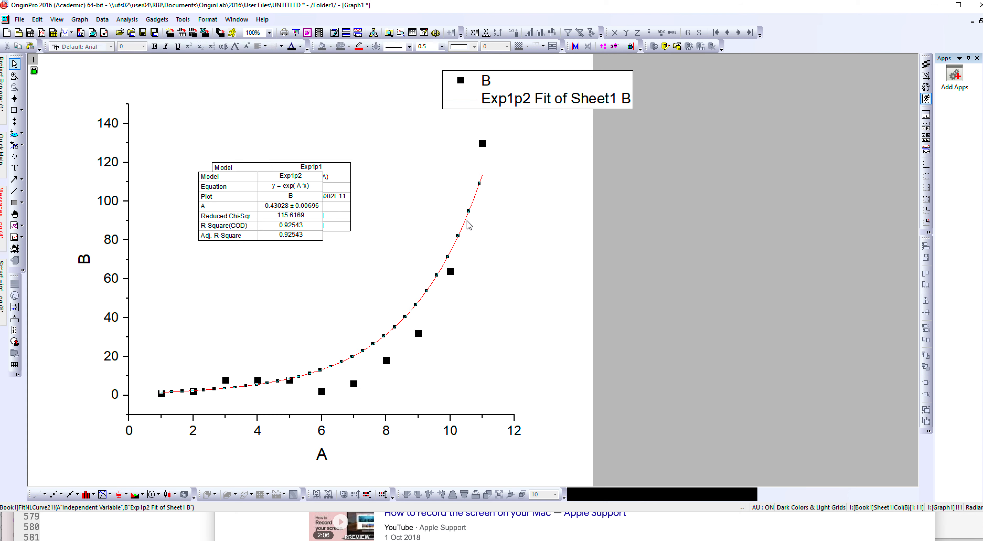
{"action": "right_click", "coordinate": [469, 224]}
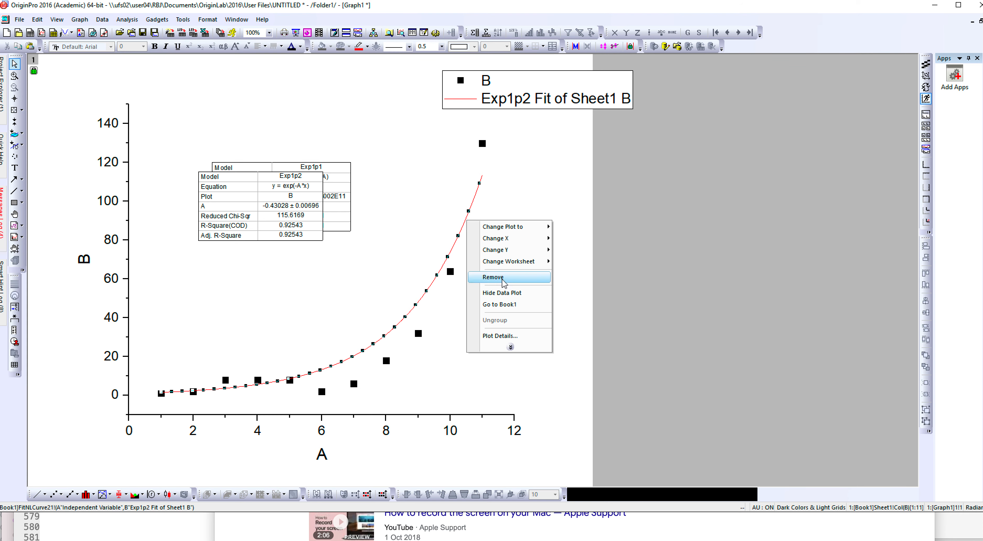
{"action": "left_click", "coordinate": [492, 277]}
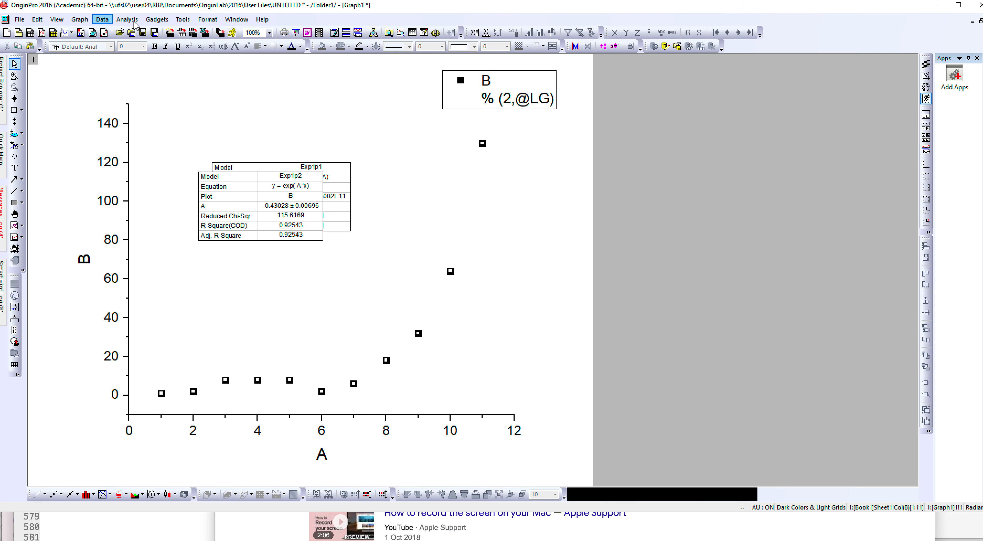
- Start a new nonlinear fit with Exponential category and Exp1p1 function
{"action": "left_click", "coordinate": [126, 19]}
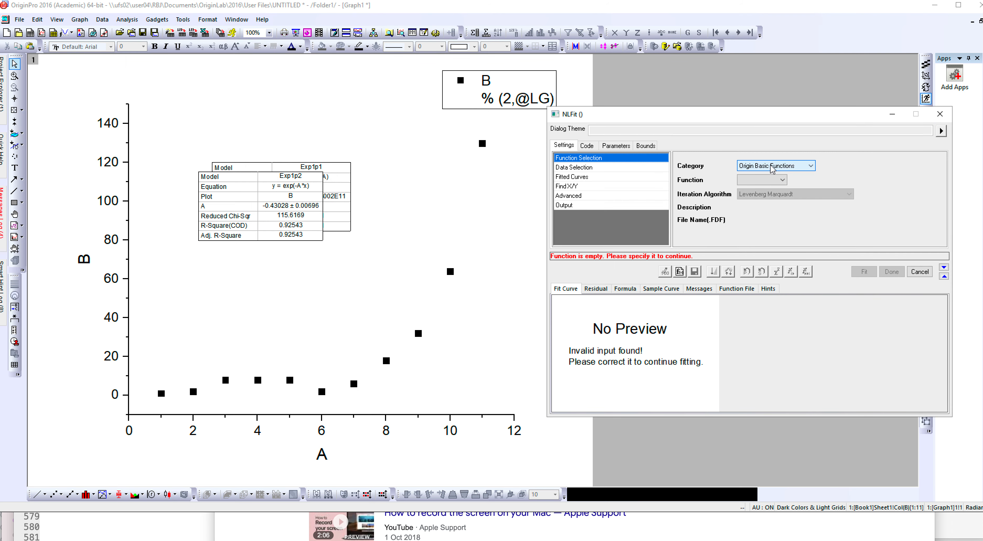
{"action": "left_click", "coordinate": [811, 165]}
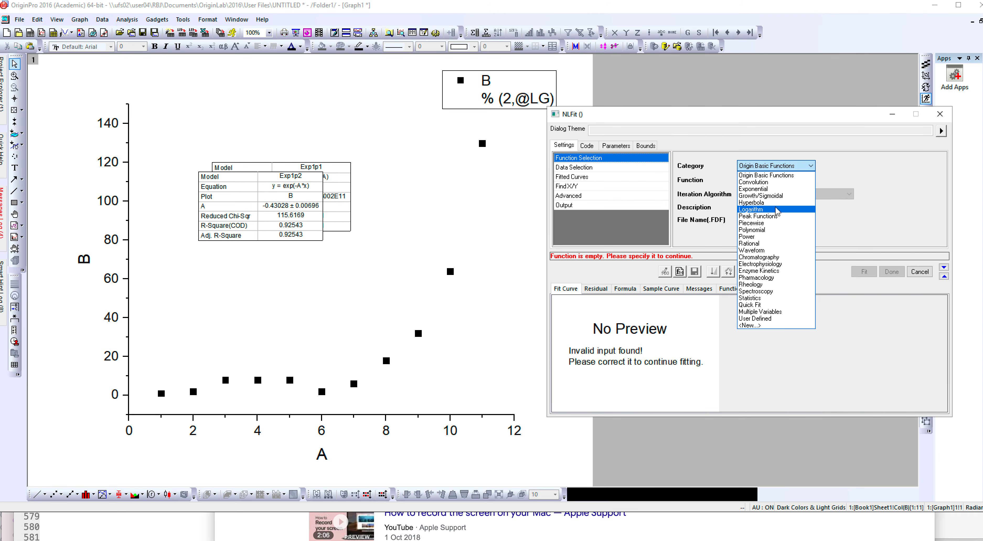
{"action": "left_click", "coordinate": [754, 189]}
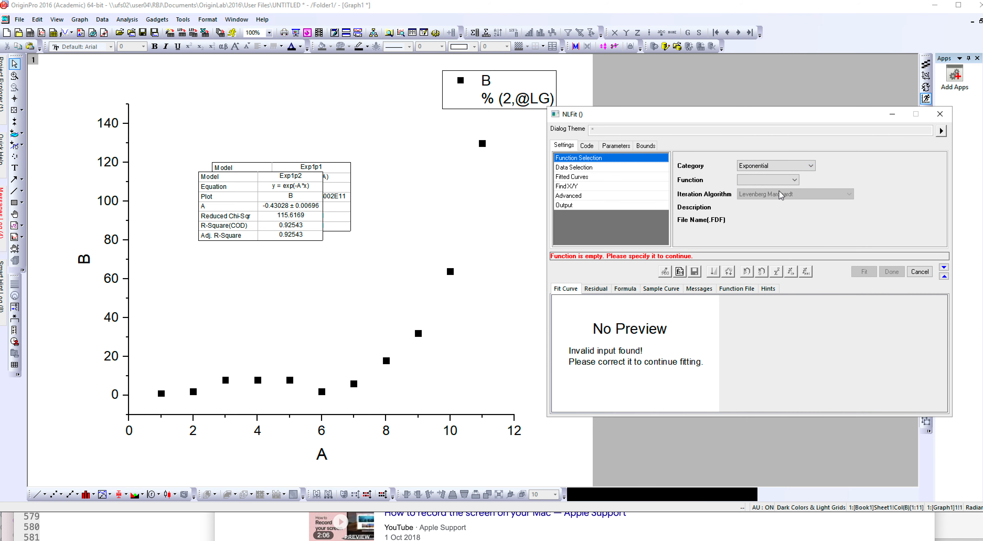
{"action": "left_click", "coordinate": [795, 180]}
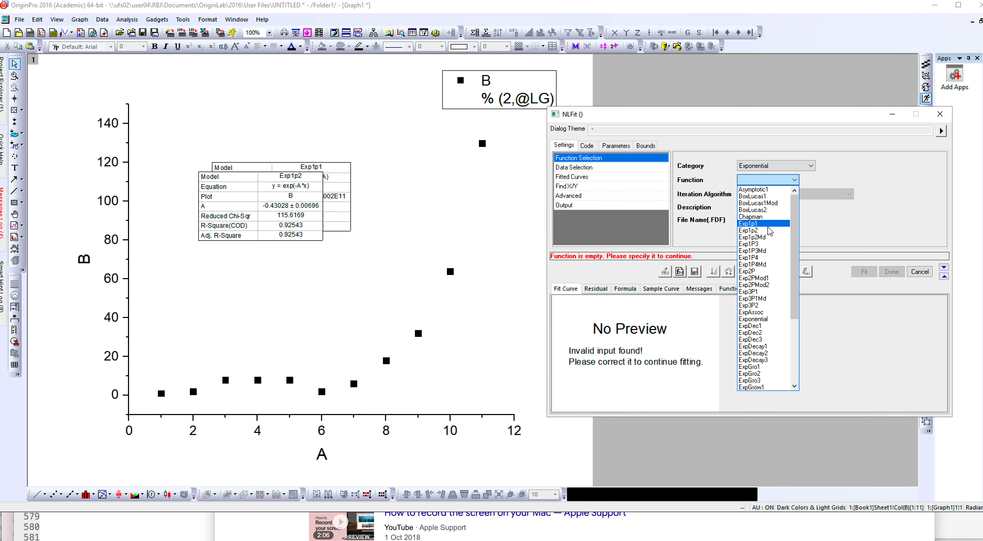
{"action": "left_click", "coordinate": [748, 223]}
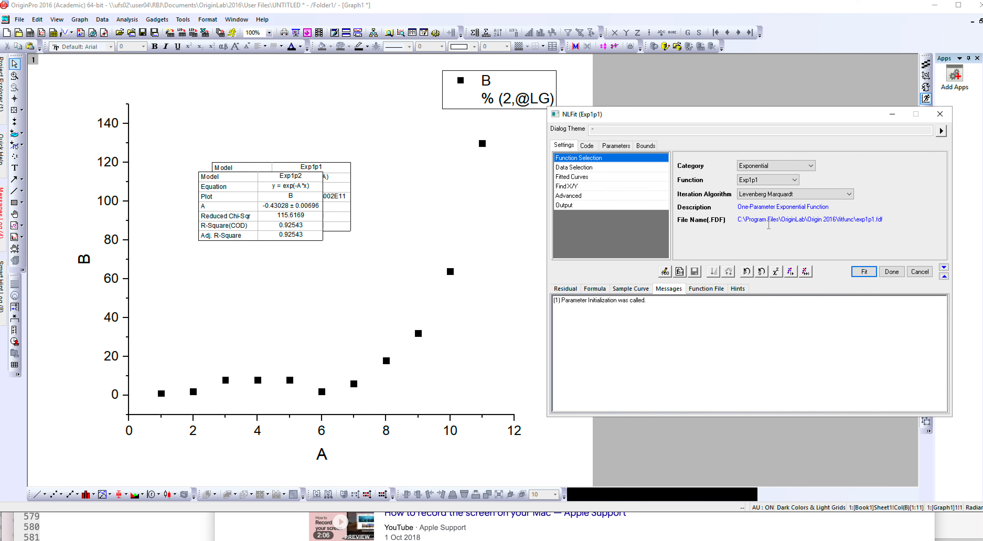
{"action": "left_click", "coordinate": [863, 271]}
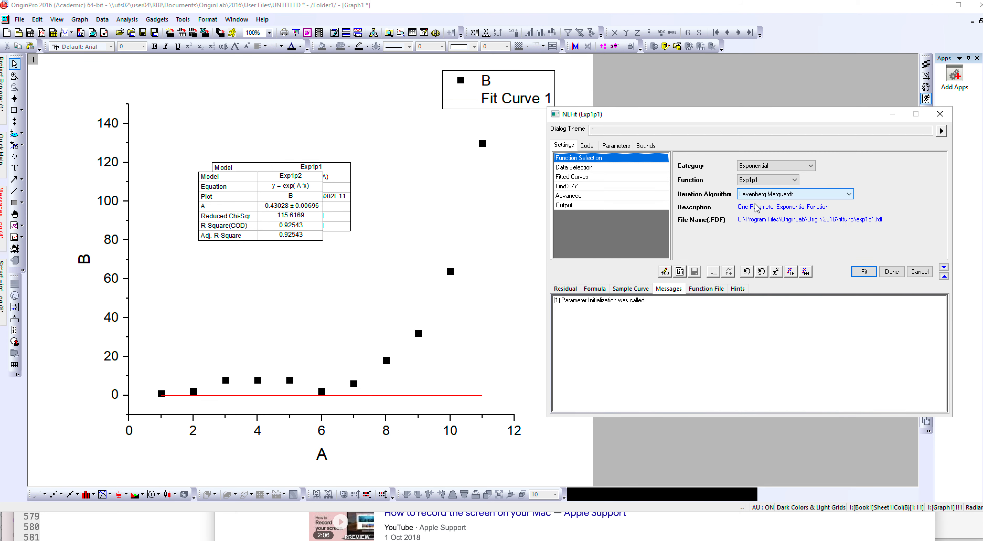
- In Data Selection, expand Input Data > Range 1 to edit the fit's data range
{"action": "left_click", "coordinate": [574, 167]}
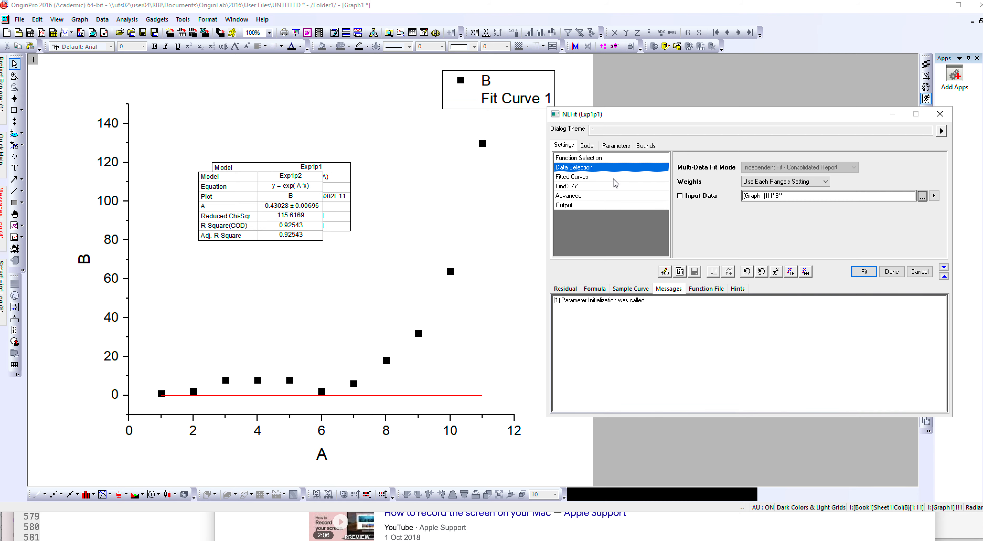
{"action": "left_click", "coordinate": [680, 195]}
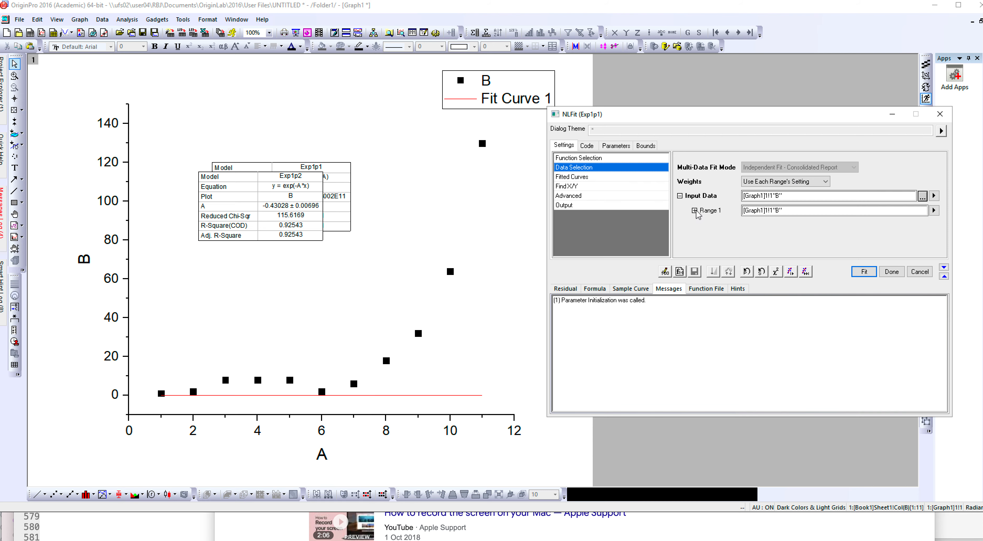
{"action": "left_click", "coordinate": [693, 209]}
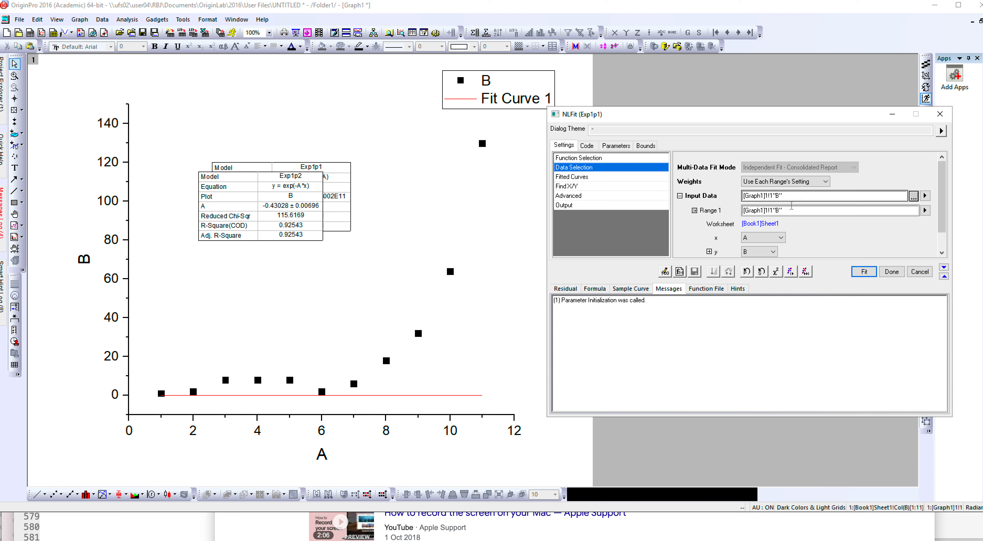
{"action": "left_click", "coordinate": [924, 209]}
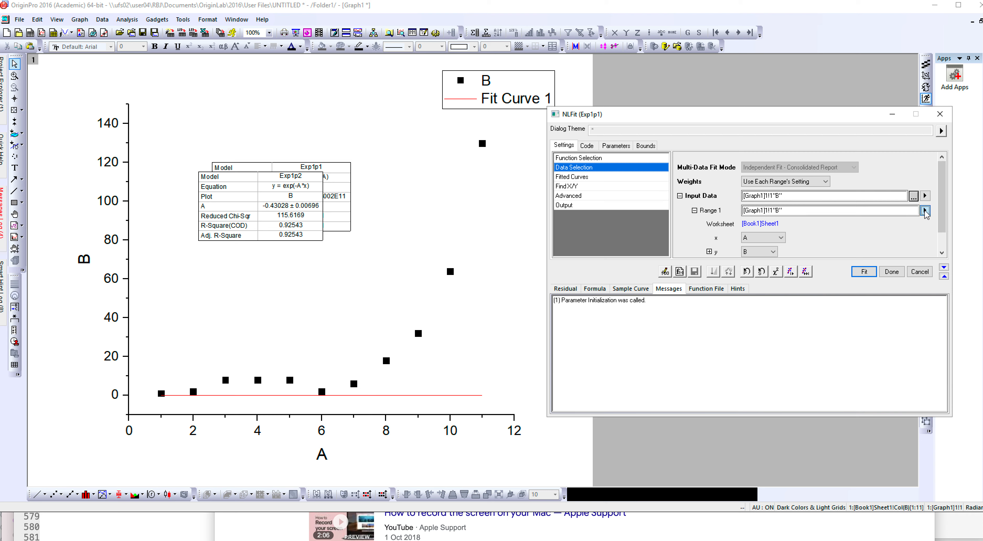
- Select Range 1 from the graph, restricting the fit input to the points from x=6 to x=11
{"action": "left_click", "coordinate": [924, 210]}
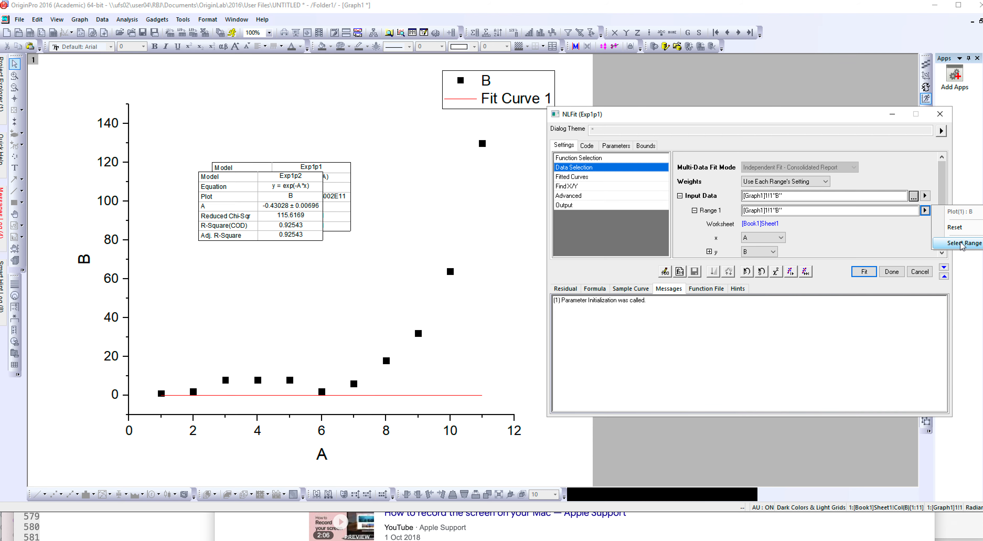
{"action": "left_click", "coordinate": [958, 243]}
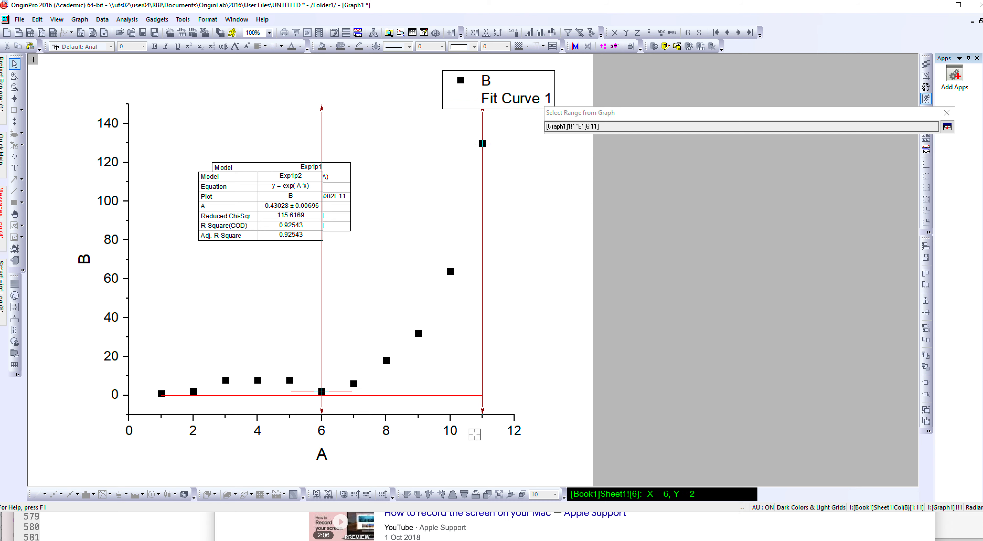
{"action": "left_click", "coordinate": [948, 126]}
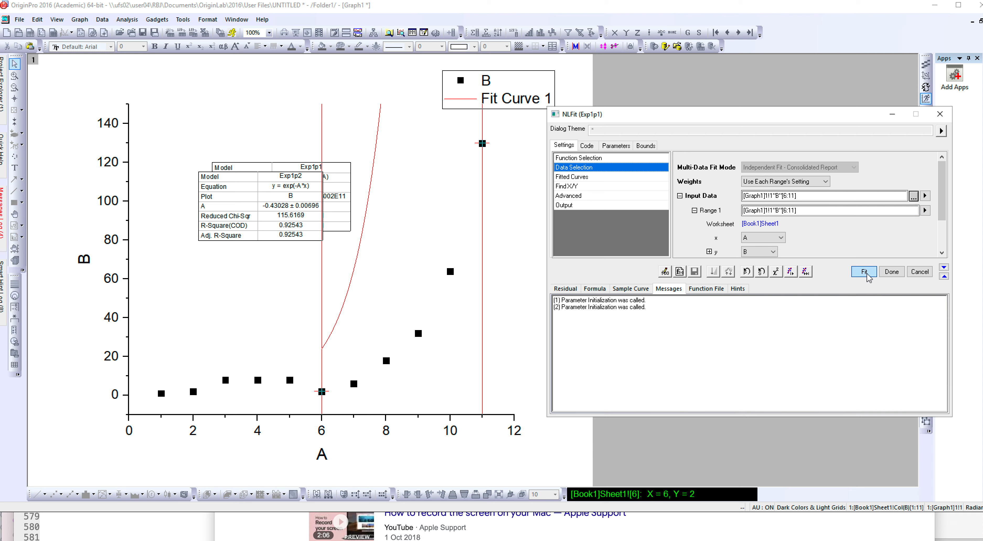
- Run the restricted Exp1p1 fit, giving a red curve over x=6–11 with R-Square 0.95311
{"action": "left_click", "coordinate": [864, 271]}
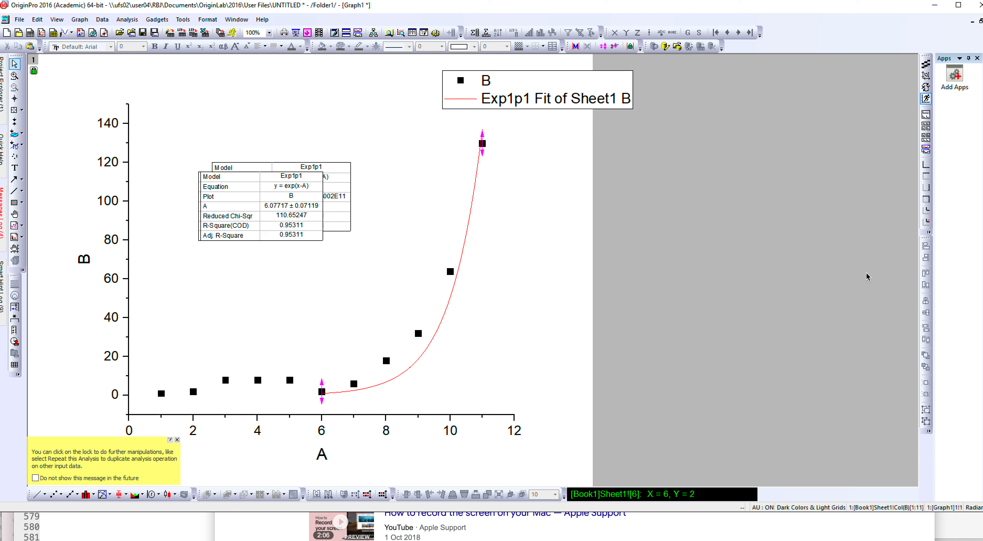
{"action": "left_click", "coordinate": [176, 439]}
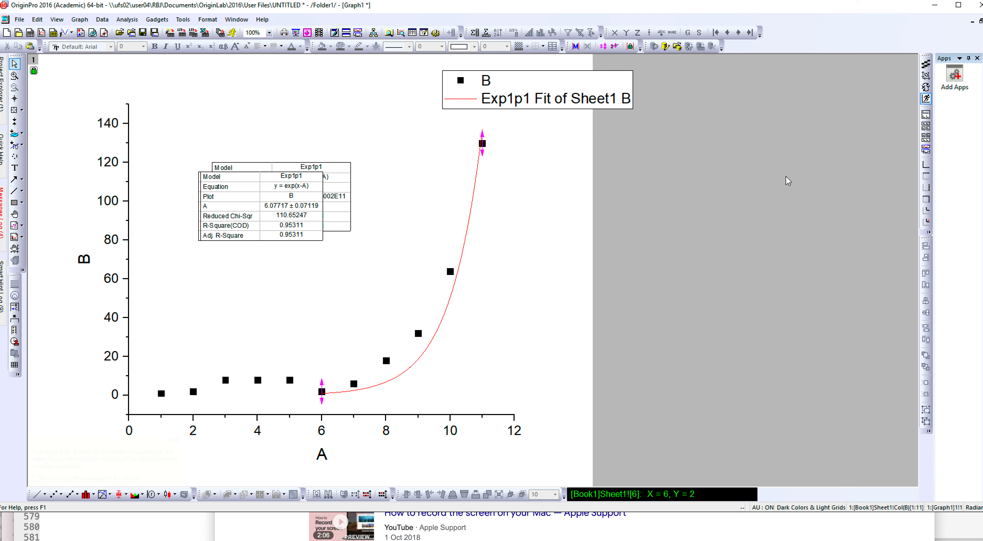